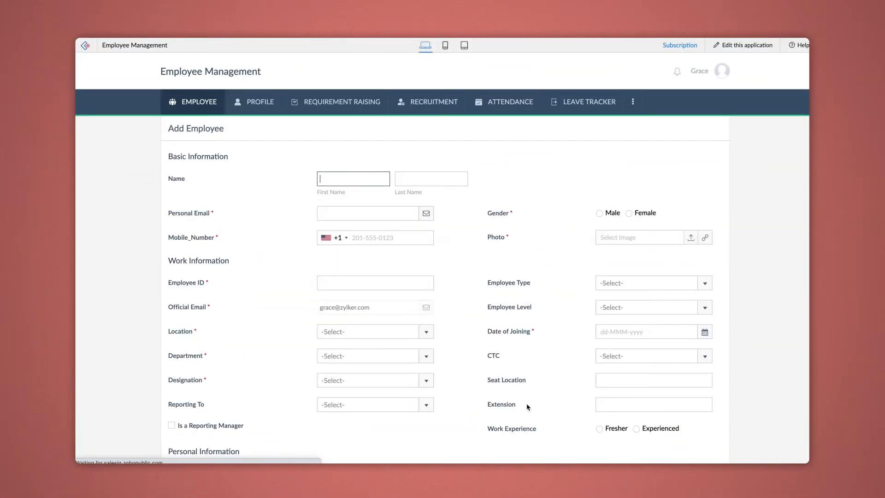
Step: Scroll the live Add Employee form to review the Education and Experience subforms
scroll("down", 3)
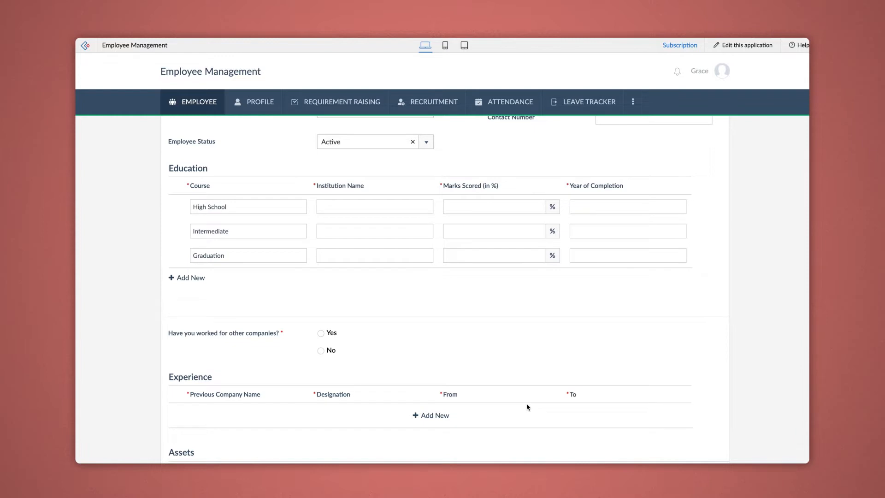
scroll("down", 3)
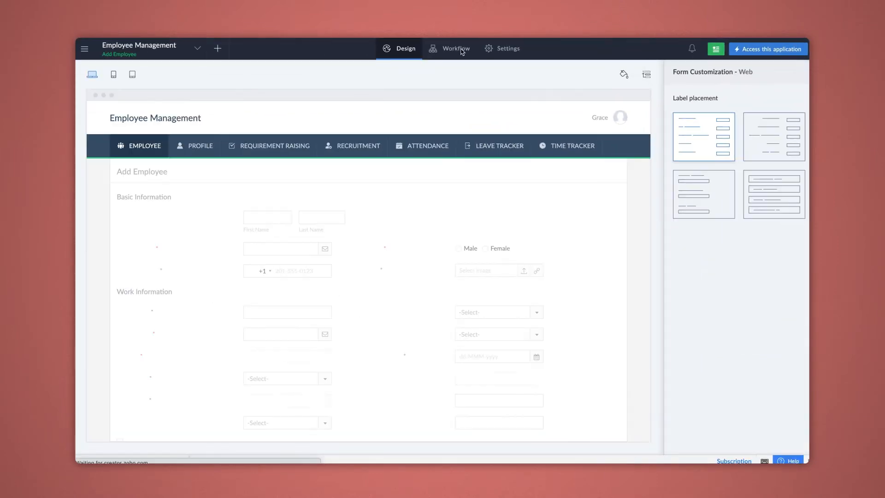
Step: Start a new workflow from the application's Workflow section
left_click(456, 48)
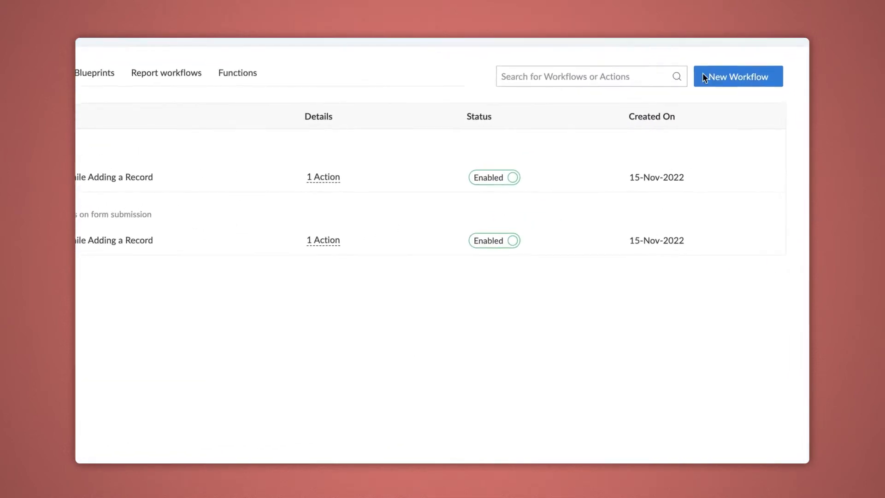
left_click(738, 77)
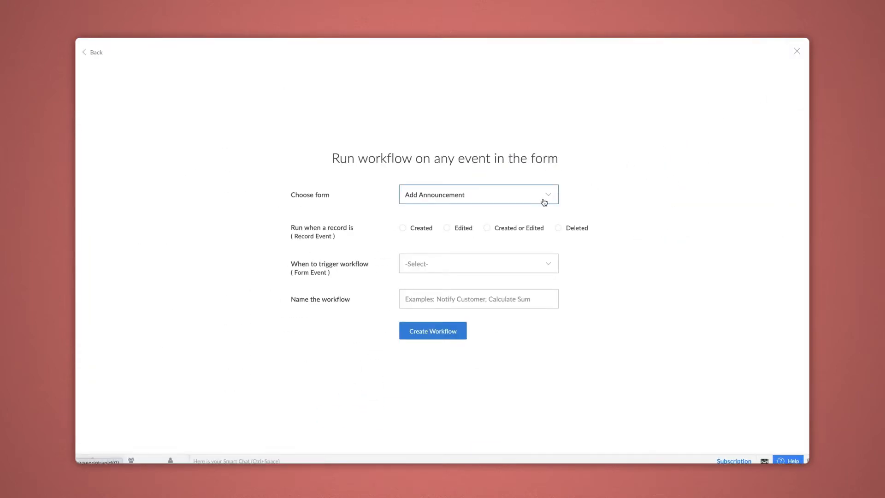
Step: Create the 'Hide add/delete' workflow on Add Employee, Created or Edited, triggered by Field rules
left_click(479, 195)
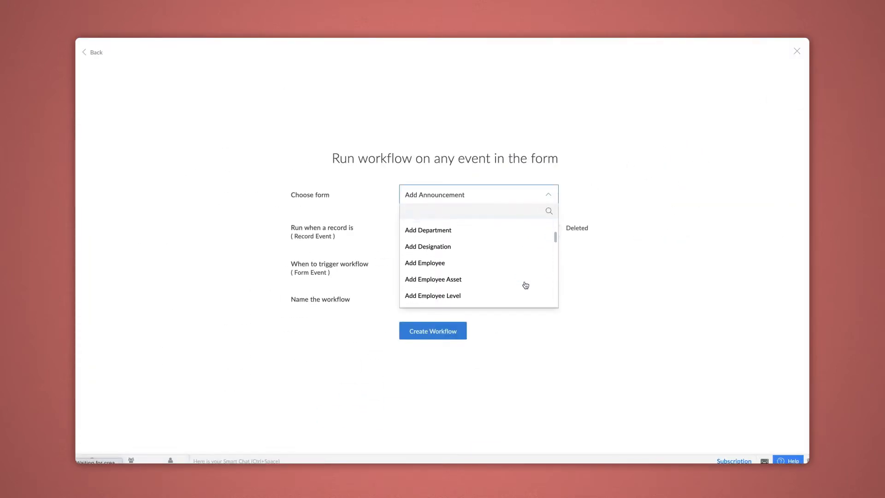
left_click(426, 263)
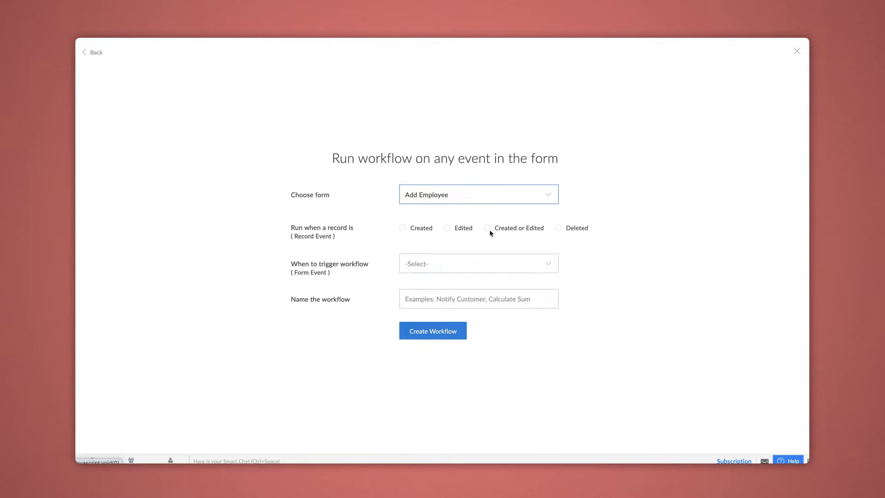
left_click(487, 228)
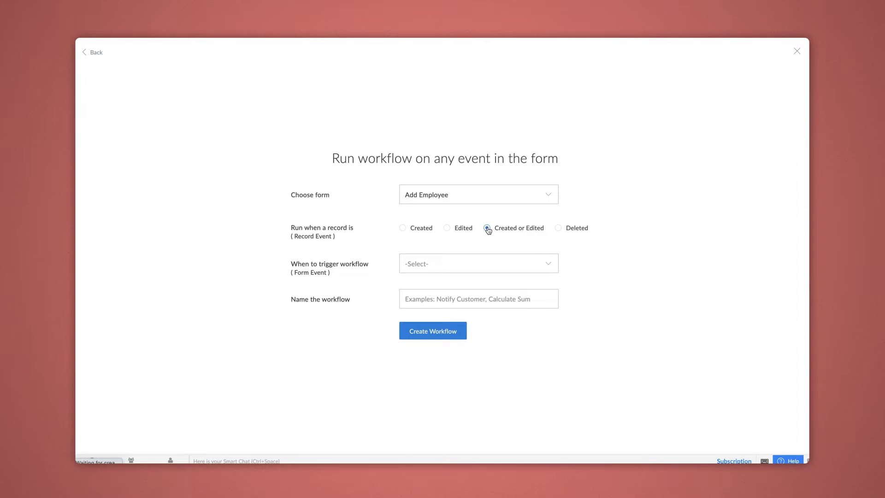
left_click(486, 228)
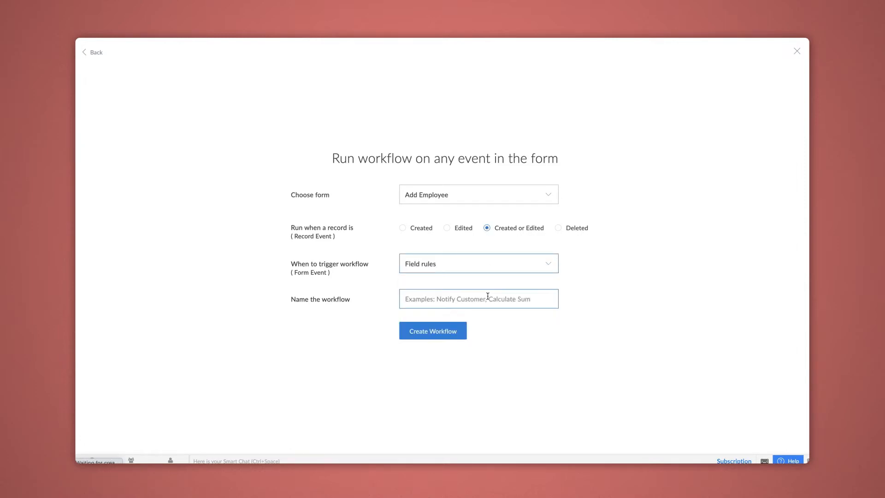
type("Hide")
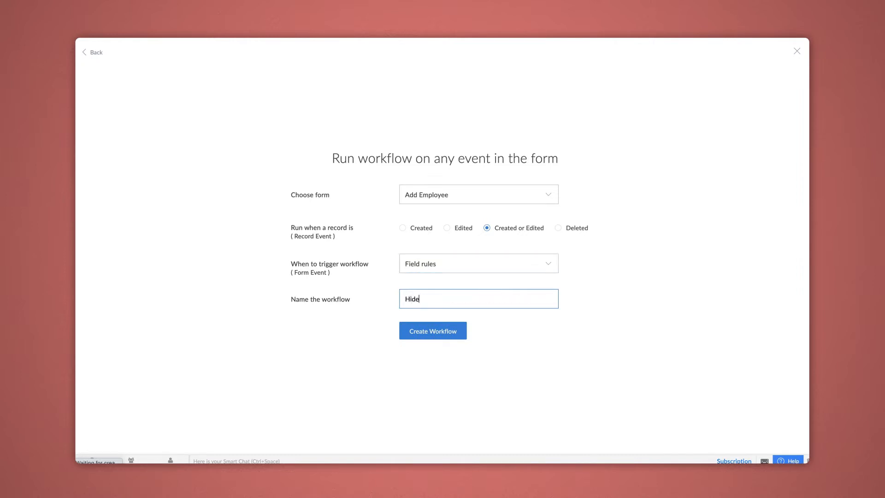
left_click(432, 330)
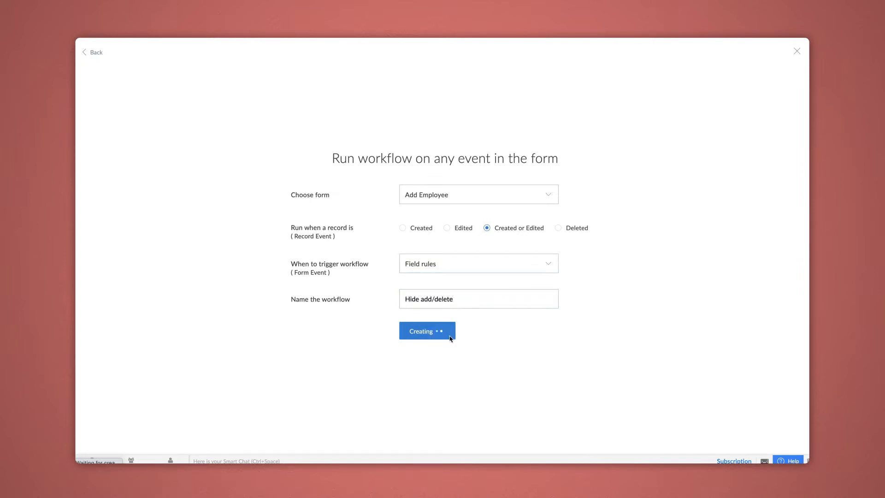
left_click(427, 331)
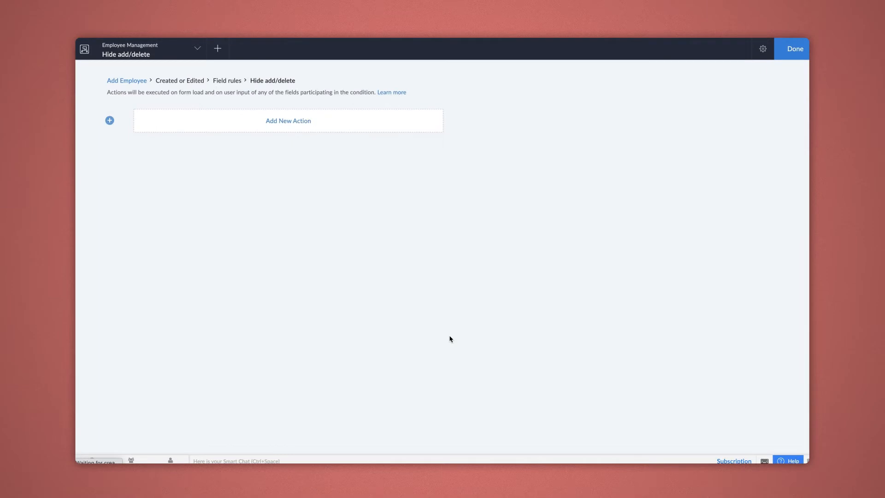
Step: Add an action hiding the subform add entry for Education and save it
left_click(288, 121)
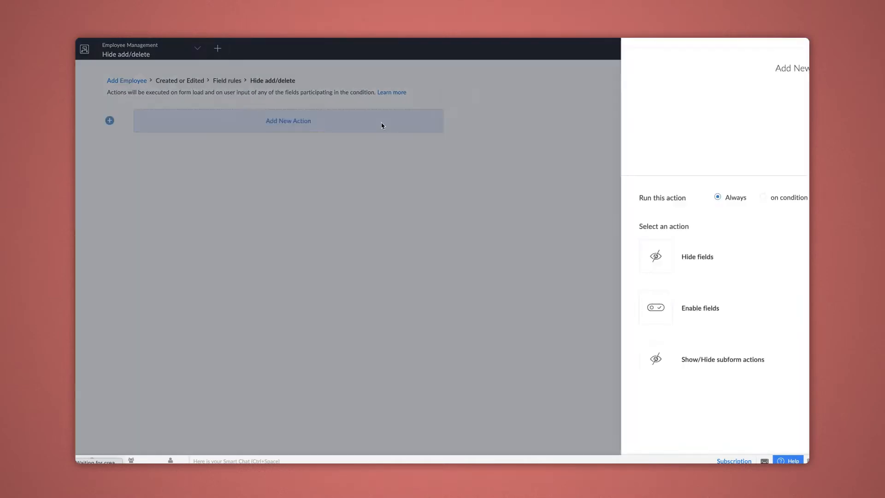
left_click(288, 121)
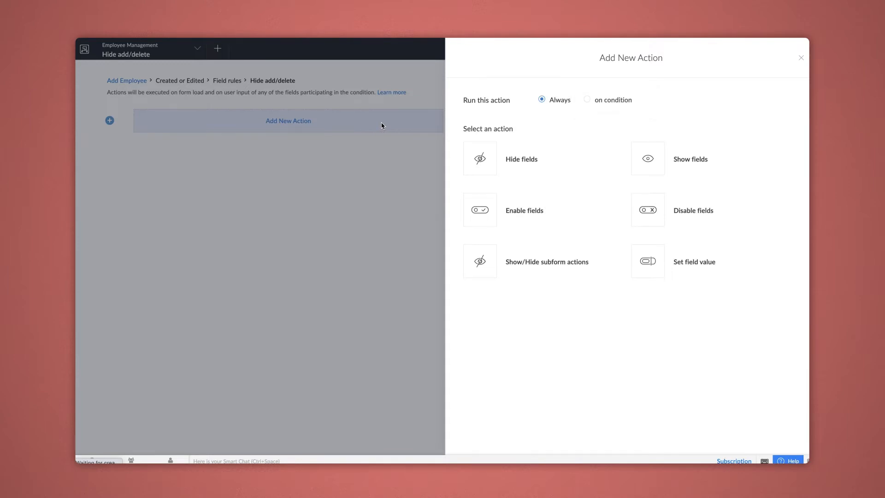
mouse_move(548, 262)
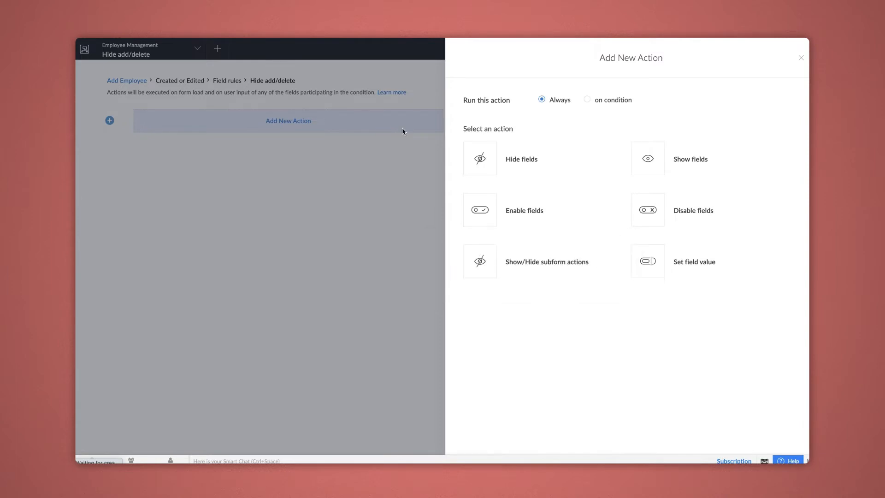
left_click(546, 262)
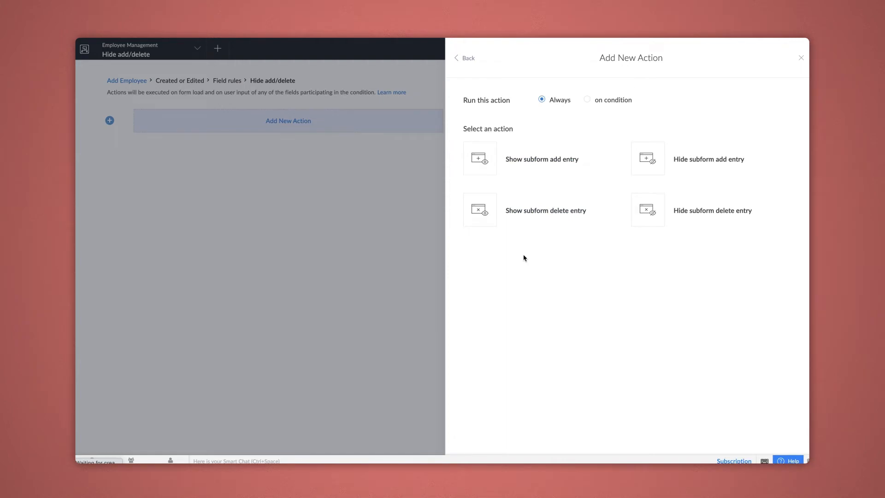
left_click(709, 159)
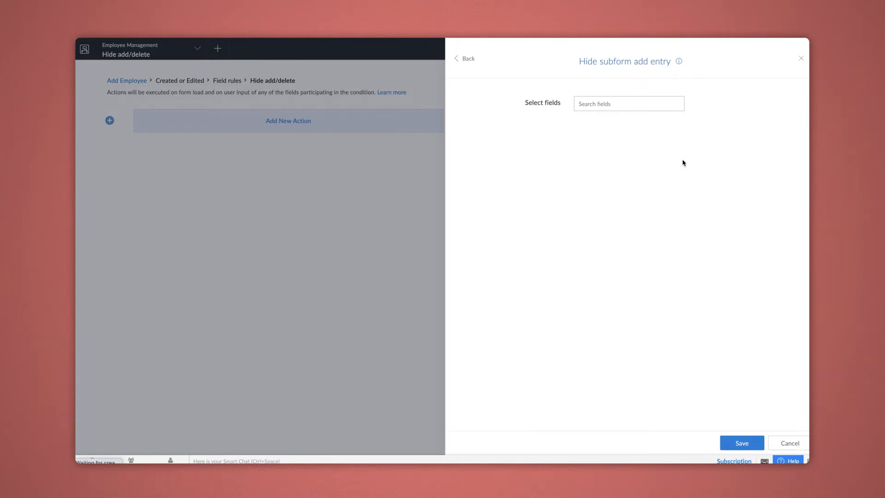
left_click(629, 104)
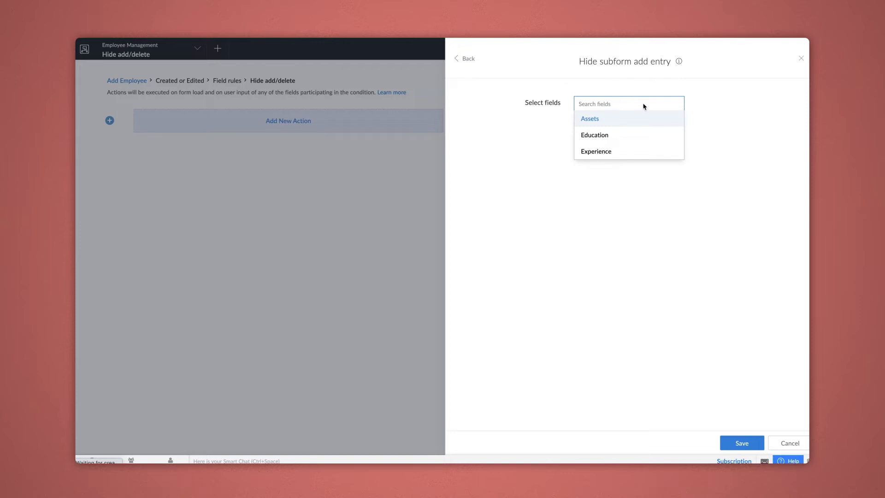
left_click(594, 134)
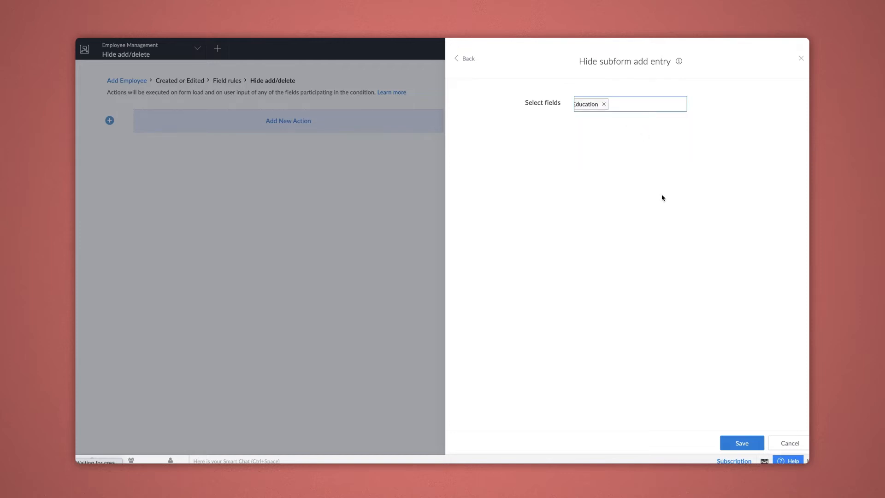
left_click(741, 443)
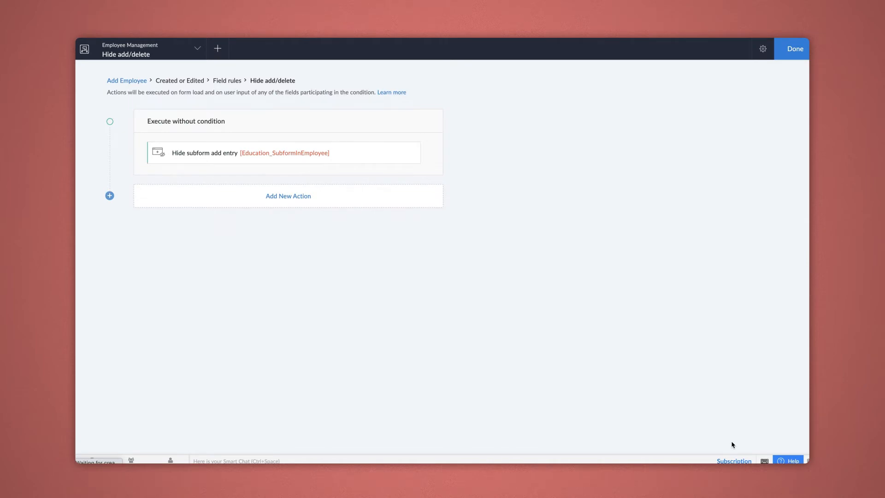
Step: Add a second action hiding the subform delete entry, targeting the Education subform
left_click(288, 195)
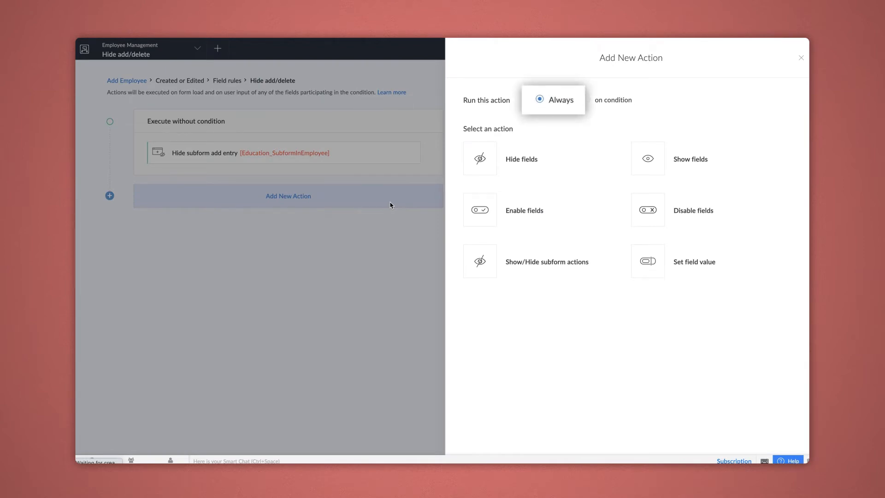
left_click(547, 262)
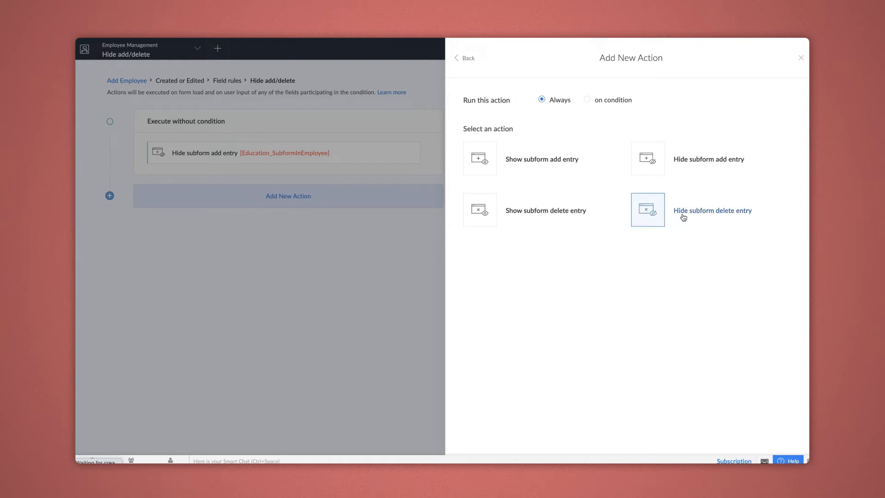
left_click(713, 210)
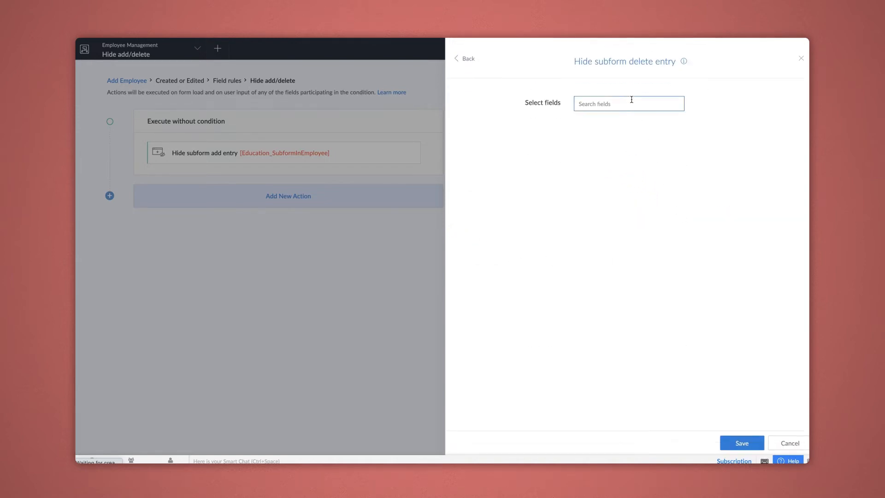
left_click(629, 103)
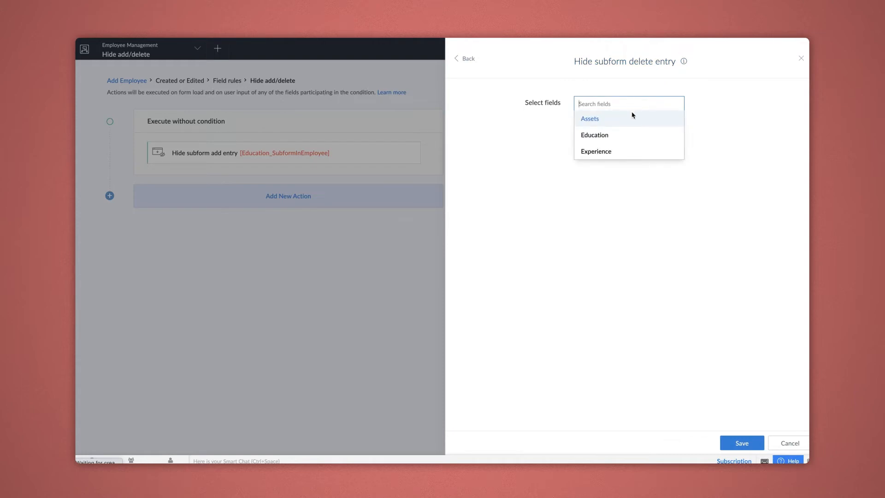
left_click(595, 135)
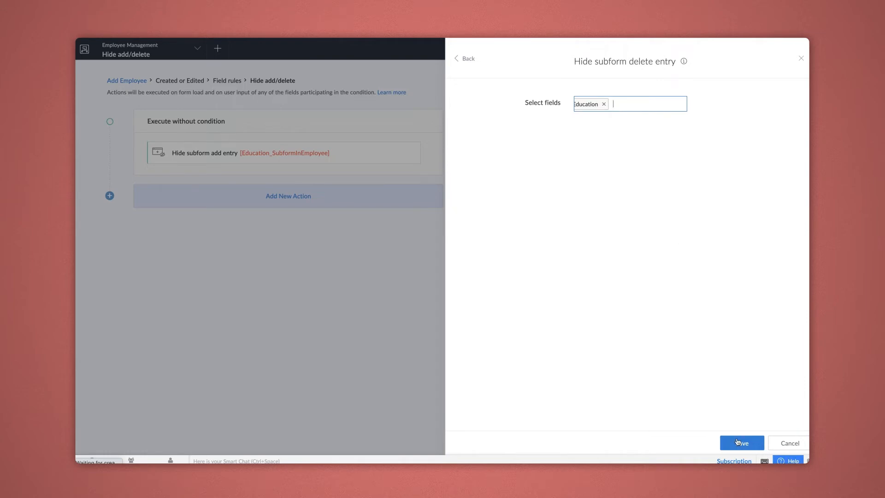
Step: Finish the rule, check the live Add Employee form, and return to editing the application
left_click(741, 443)
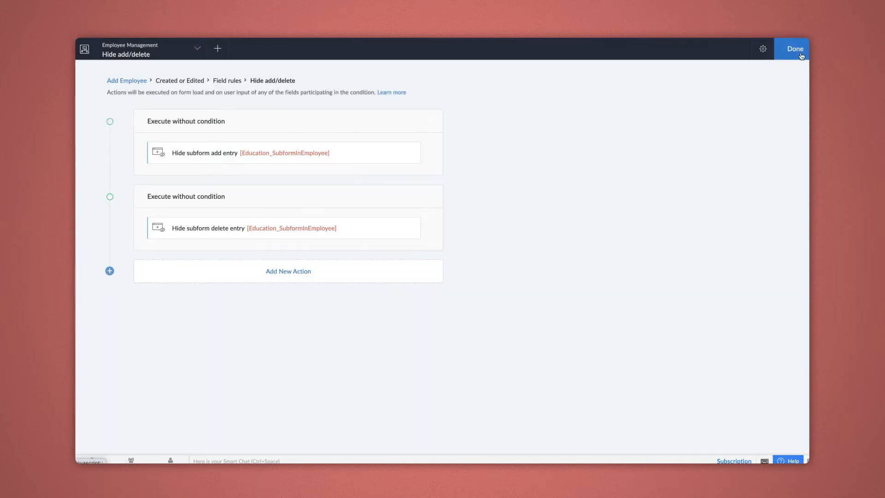
left_click(795, 49)
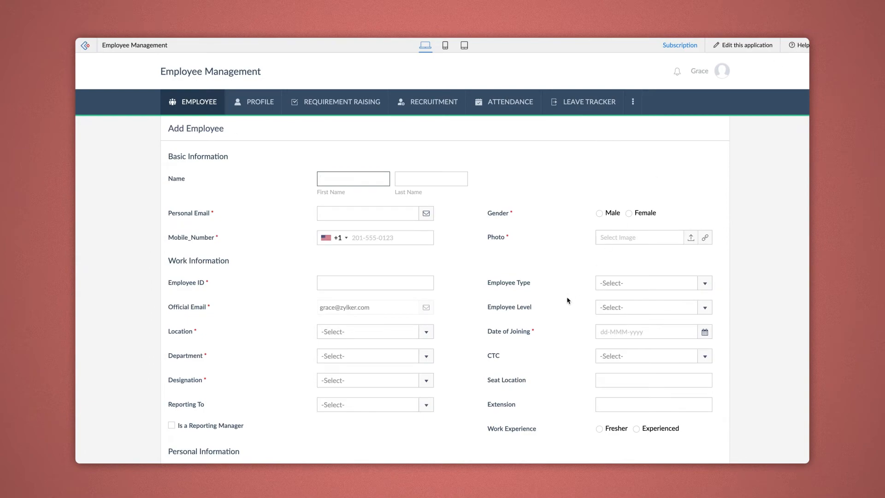
scroll("down", 3)
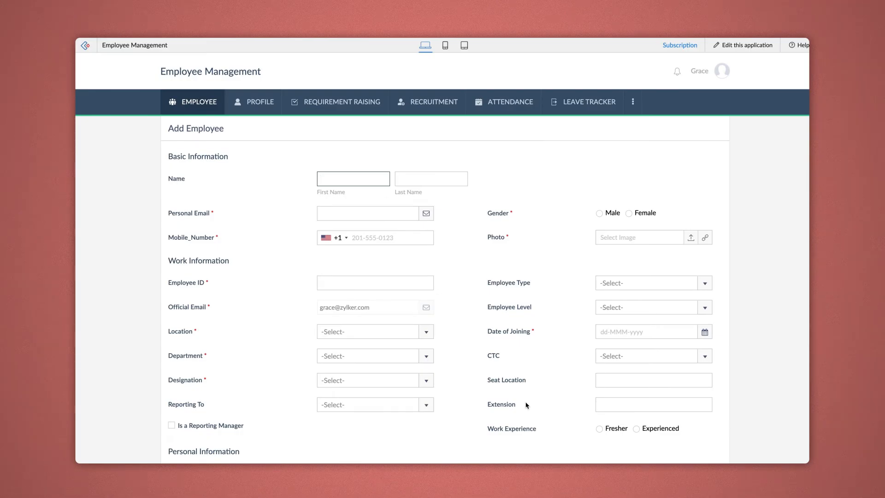
left_click(353, 179)
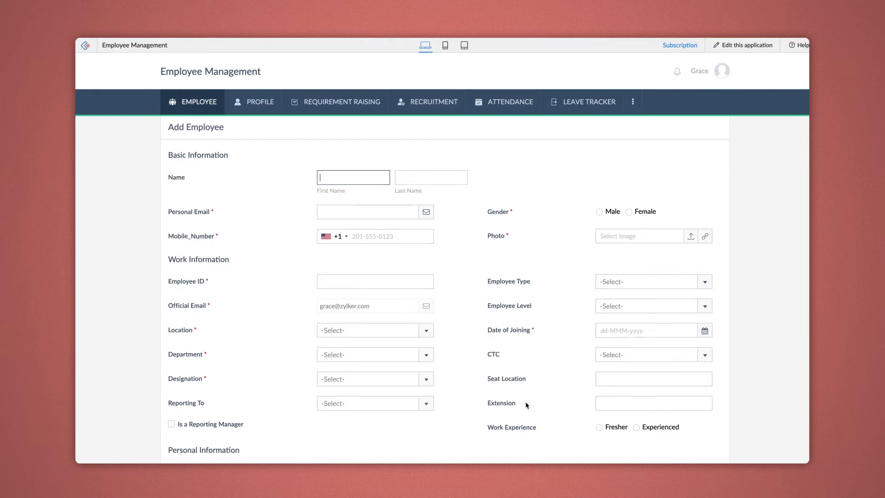
scroll("down", 3)
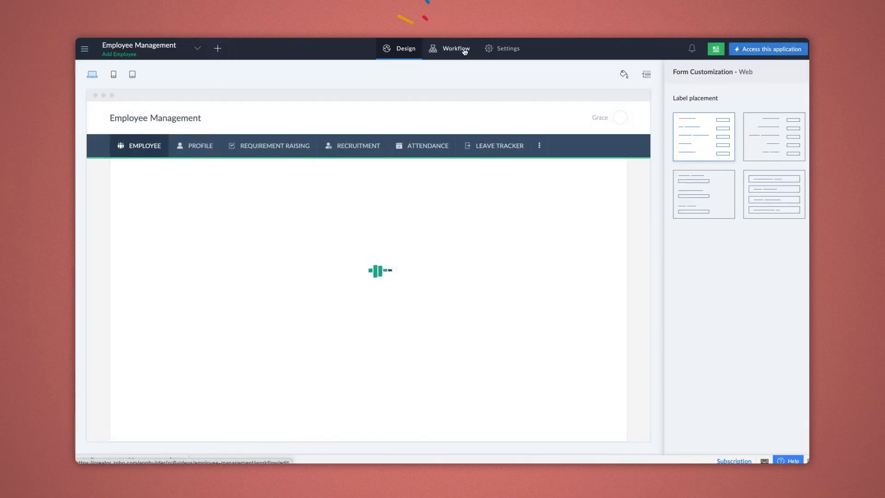
Step: Reopen Add Employee's Hide add/delete workflow and begin a third action
left_click(457, 48)
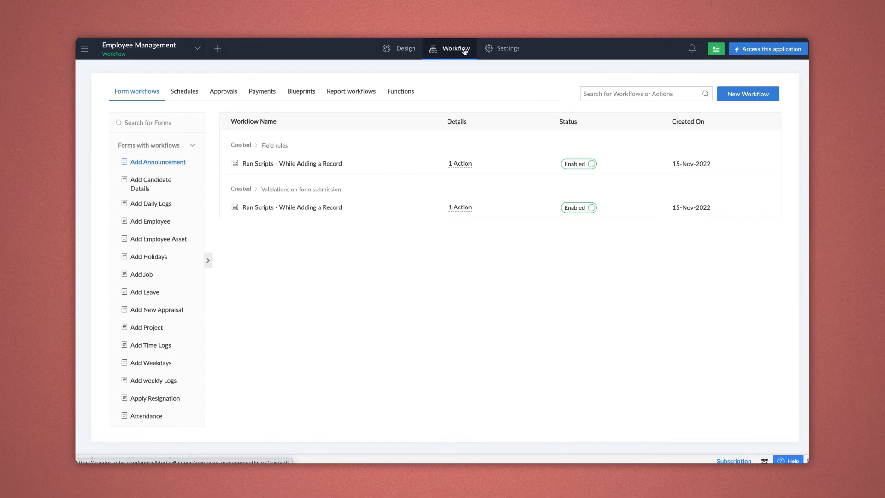
left_click(151, 221)
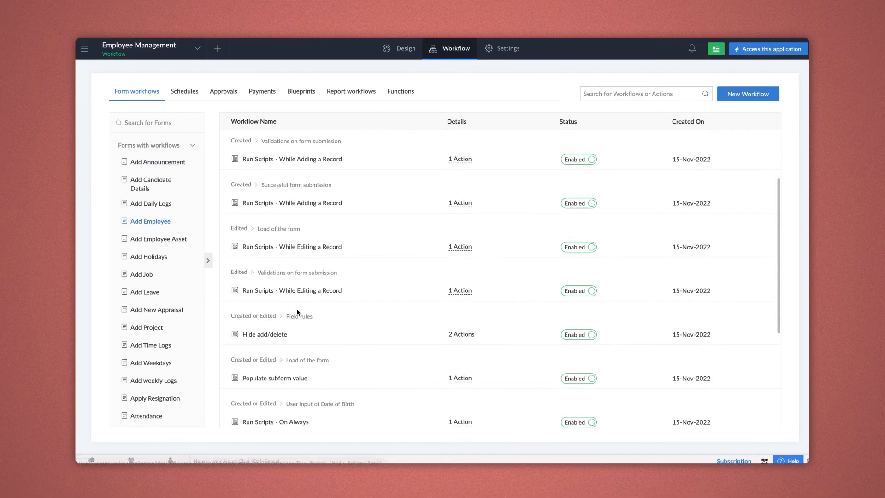
left_click(264, 334)
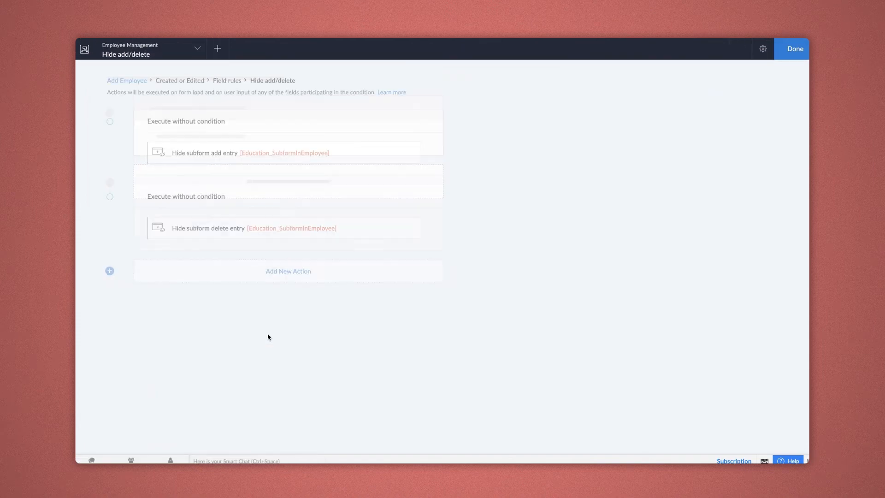
left_click(288, 271)
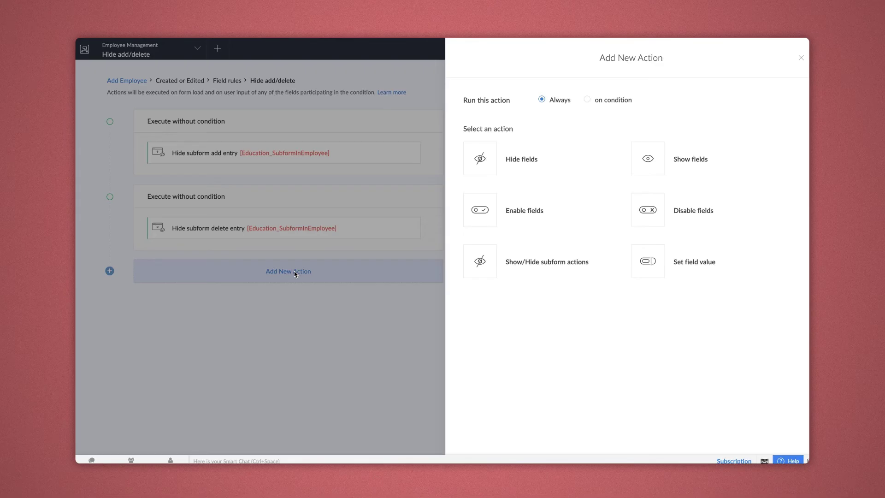
mouse_move(589, 104)
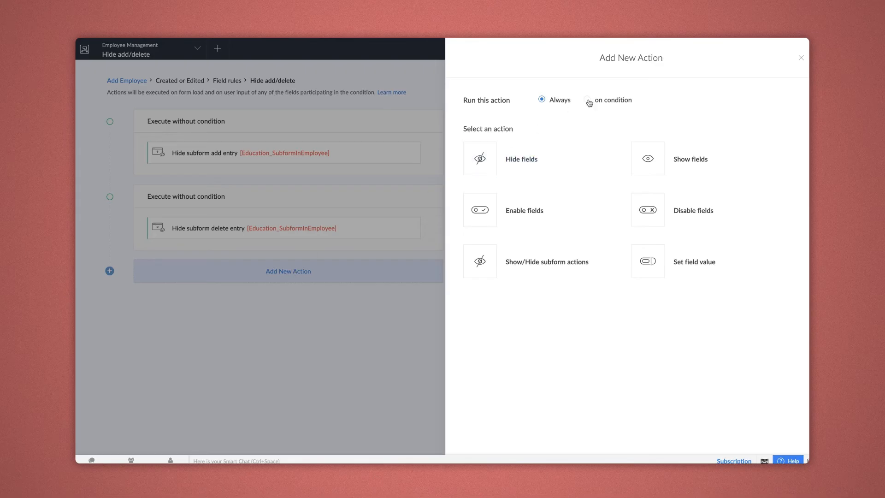
Step: Show the Experience subform add entry only when worked-for-other-companies equals Yes, and save
left_click(591, 100)
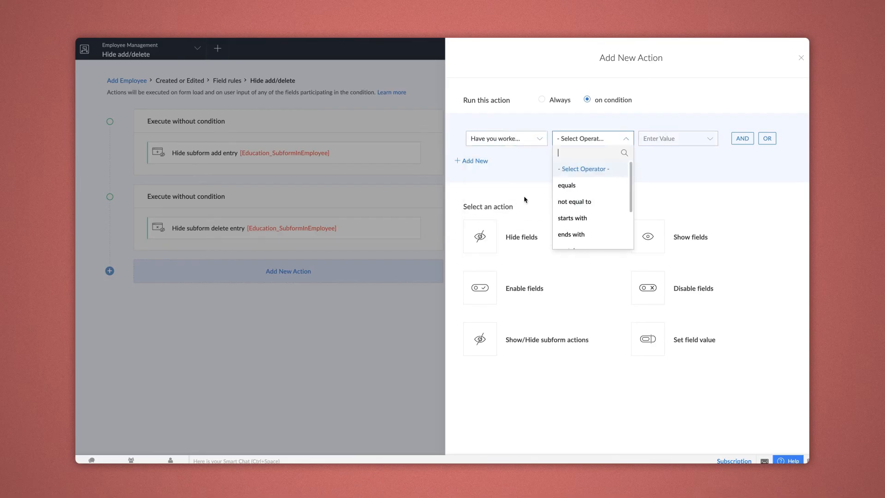
left_click(566, 185)
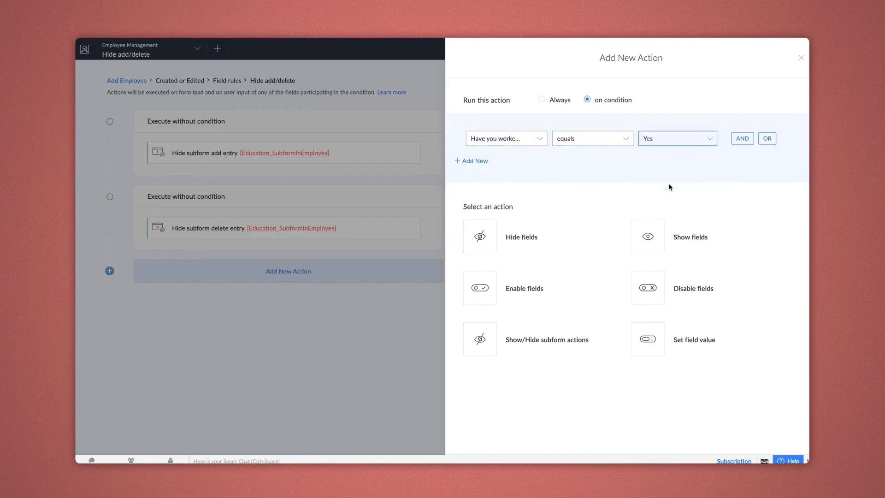
left_click(547, 339)
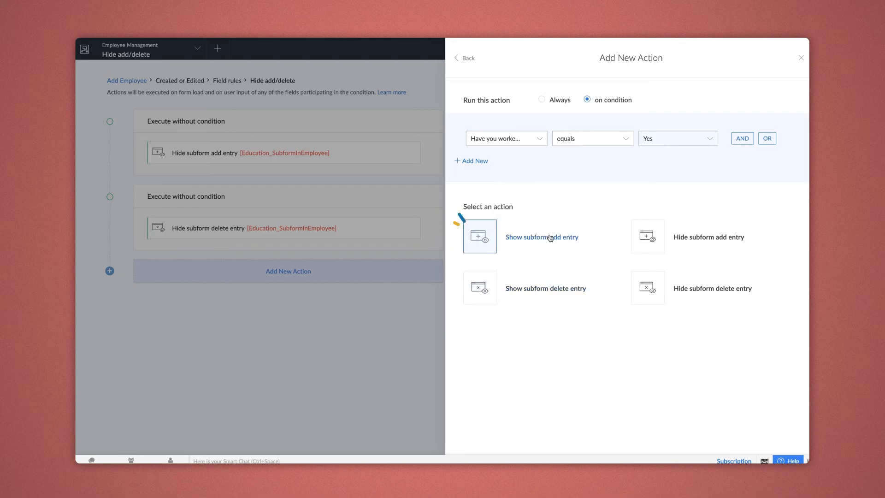
left_click(542, 237)
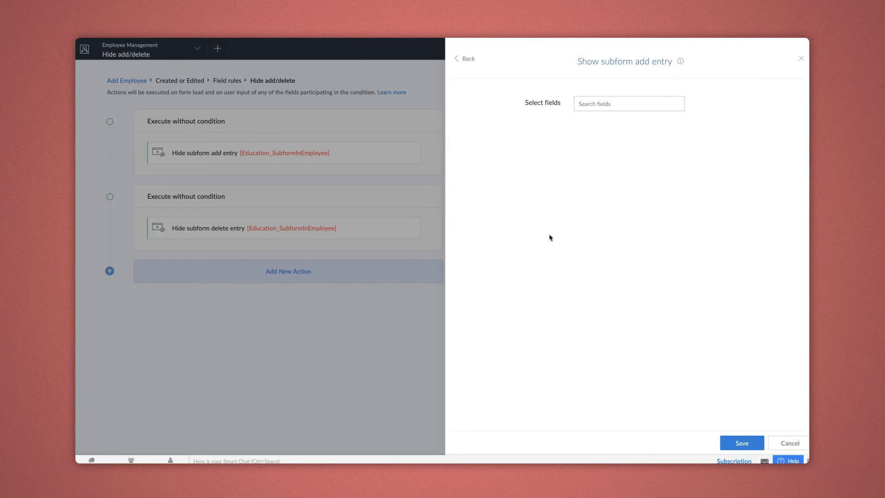
left_click(629, 103)
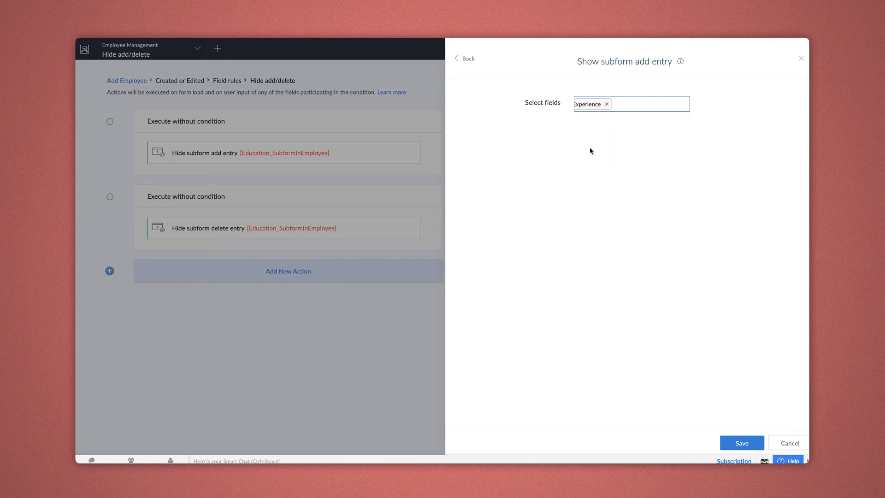
left_click(741, 443)
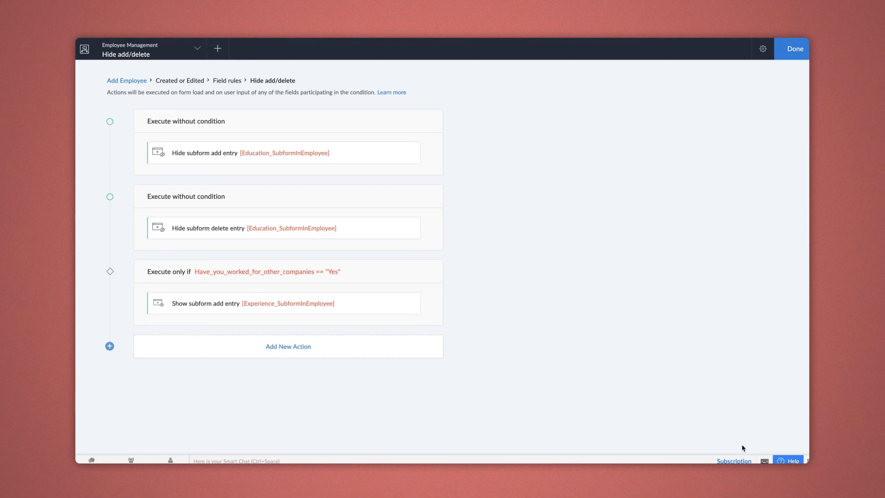
Step: Finish the 3-action field rule and open the live application to test it
left_click(763, 47)
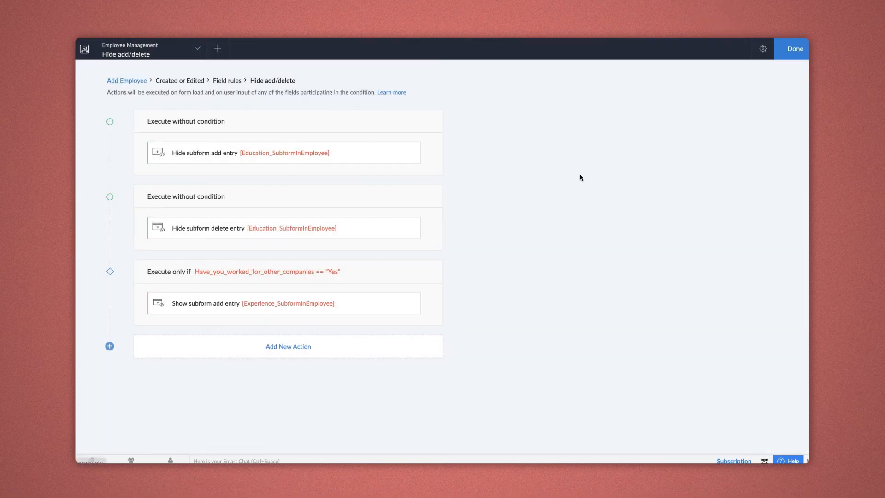
left_click(795, 49)
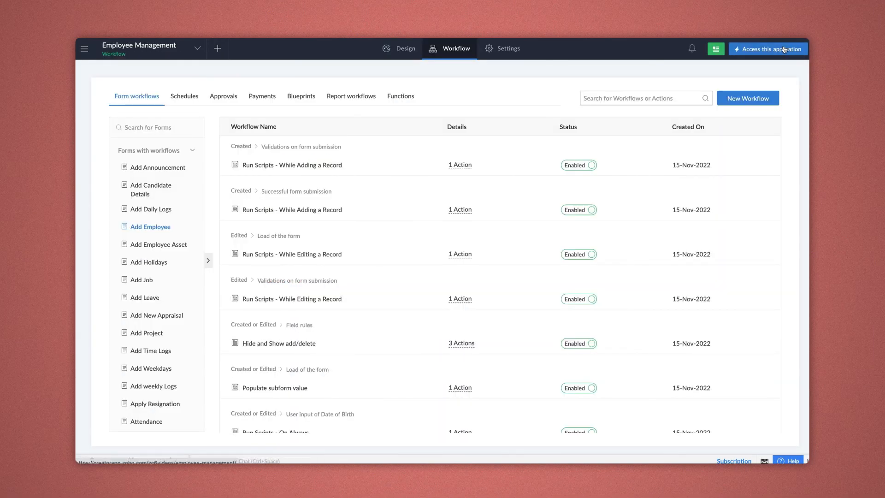
left_click(767, 49)
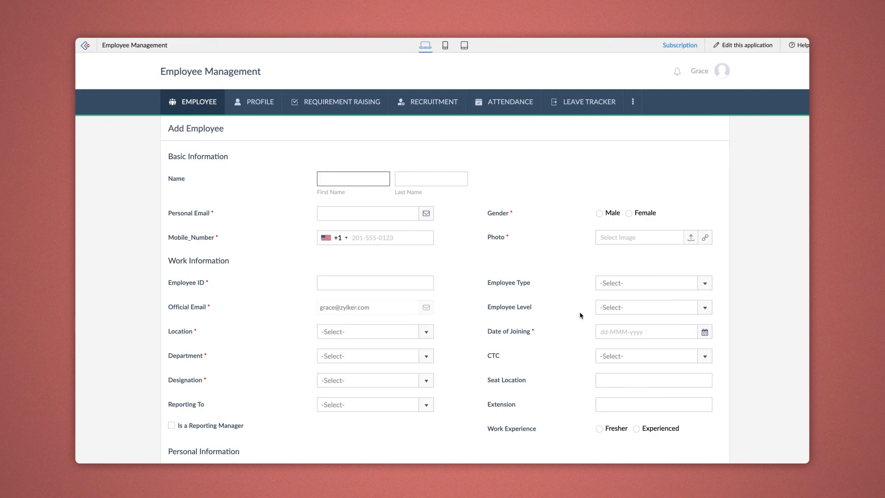
Step: Answer Yes to having worked for other companies, revealing Experience's Add New option
scroll("down", 3)
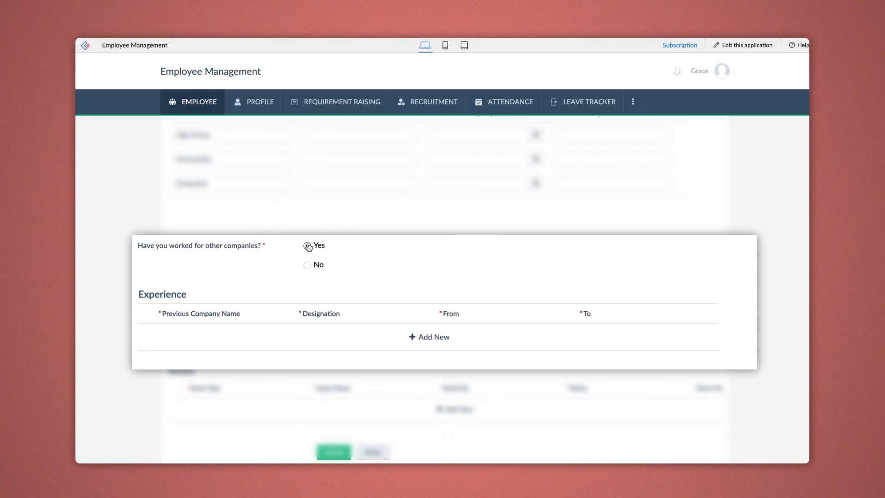
left_click(307, 246)
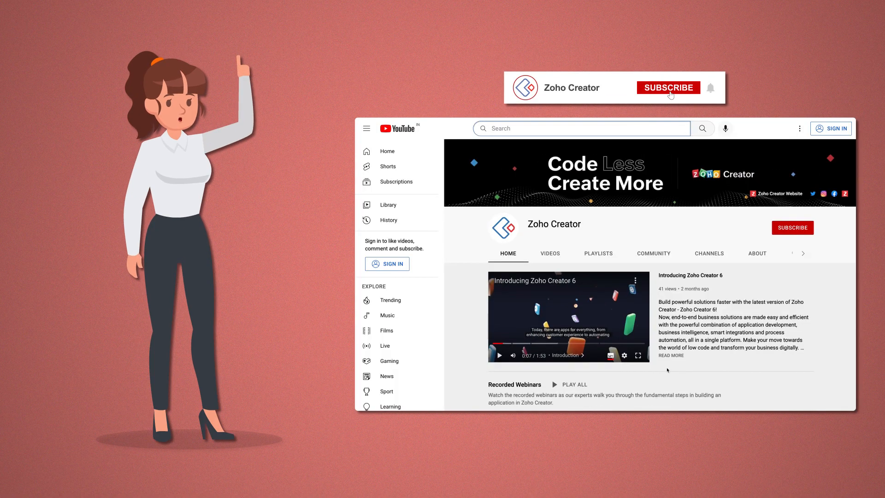
Step: Subscribe to the Zoho Creator channel and scroll through its webinar, tutorial and scenario playlists
left_click(669, 87)
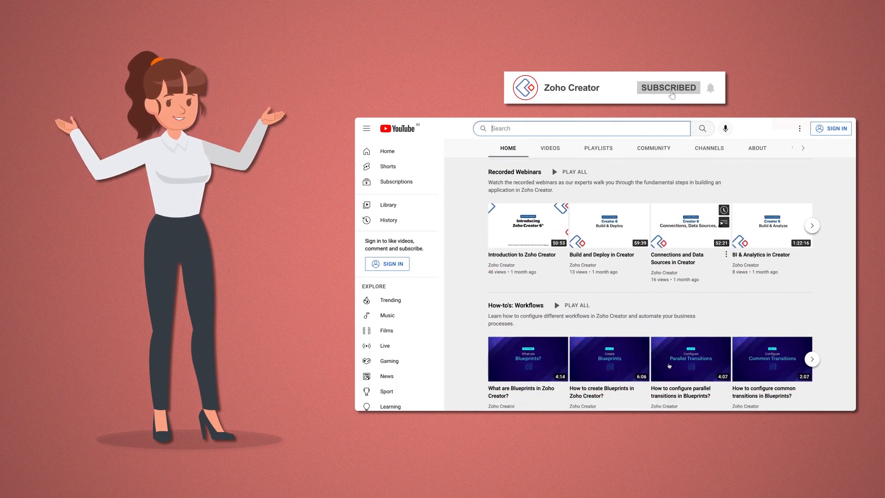
scroll("down", 3)
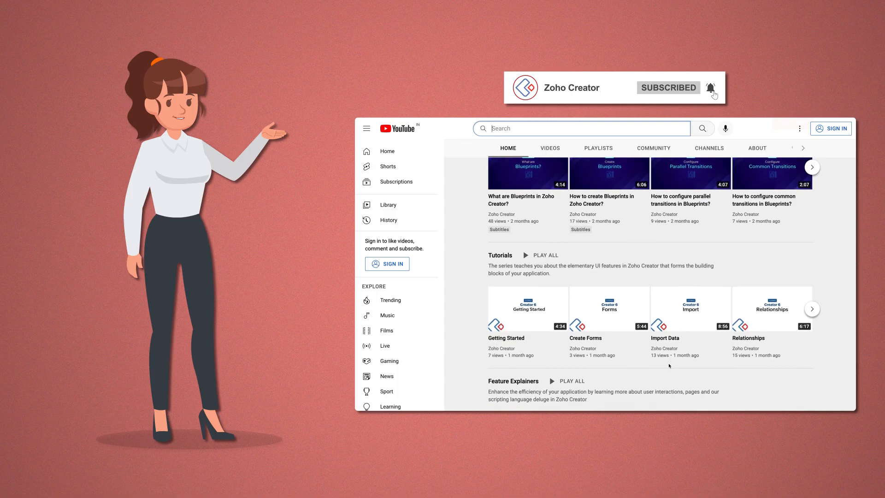
scroll("down", 3)
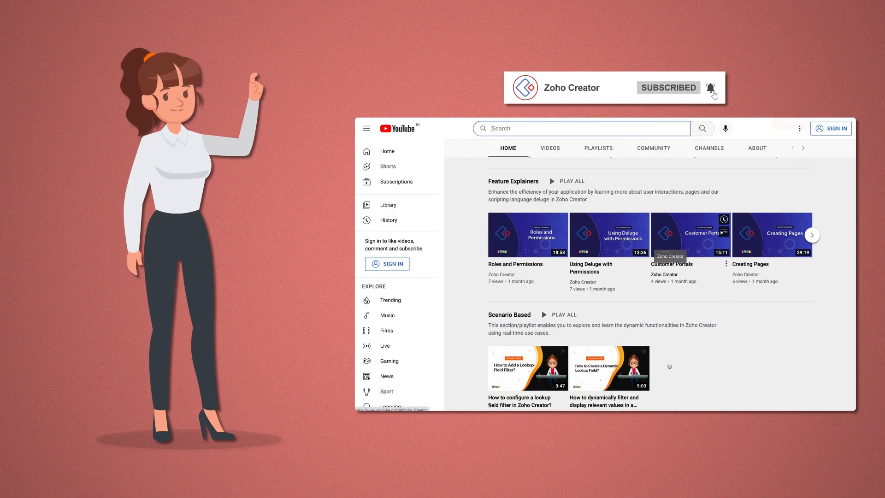
scroll("down", 3)
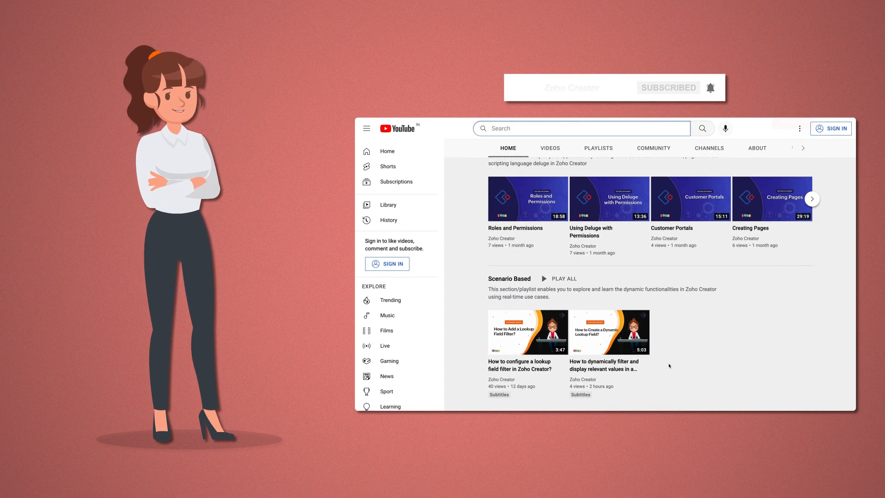